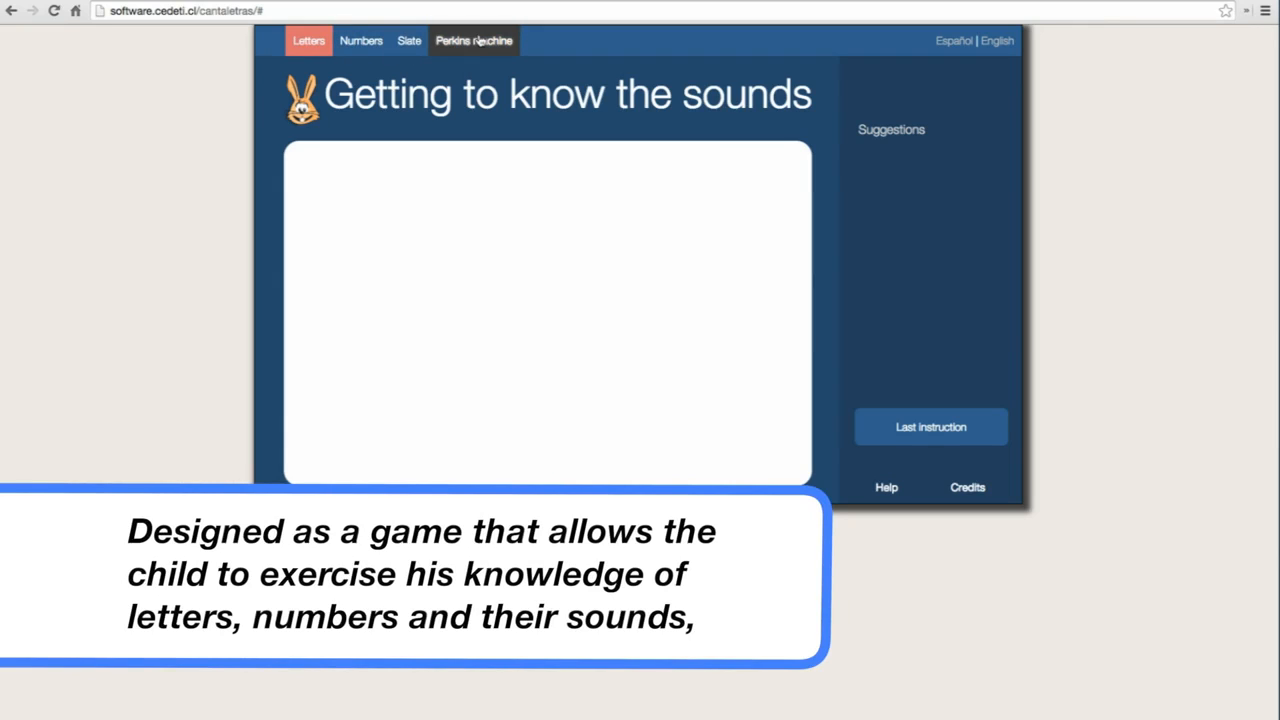
Step: Choose Hidden letters from the Letters activities menu
click(308, 40)
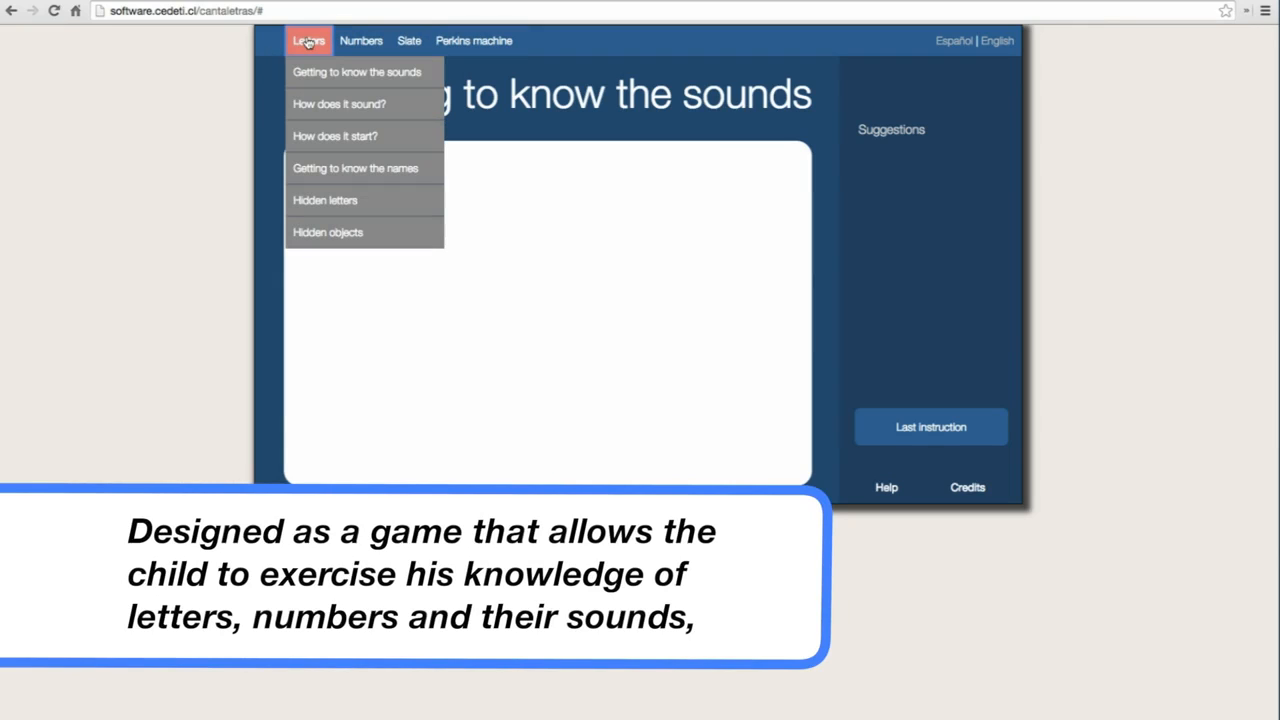
mouse_move(356, 72)
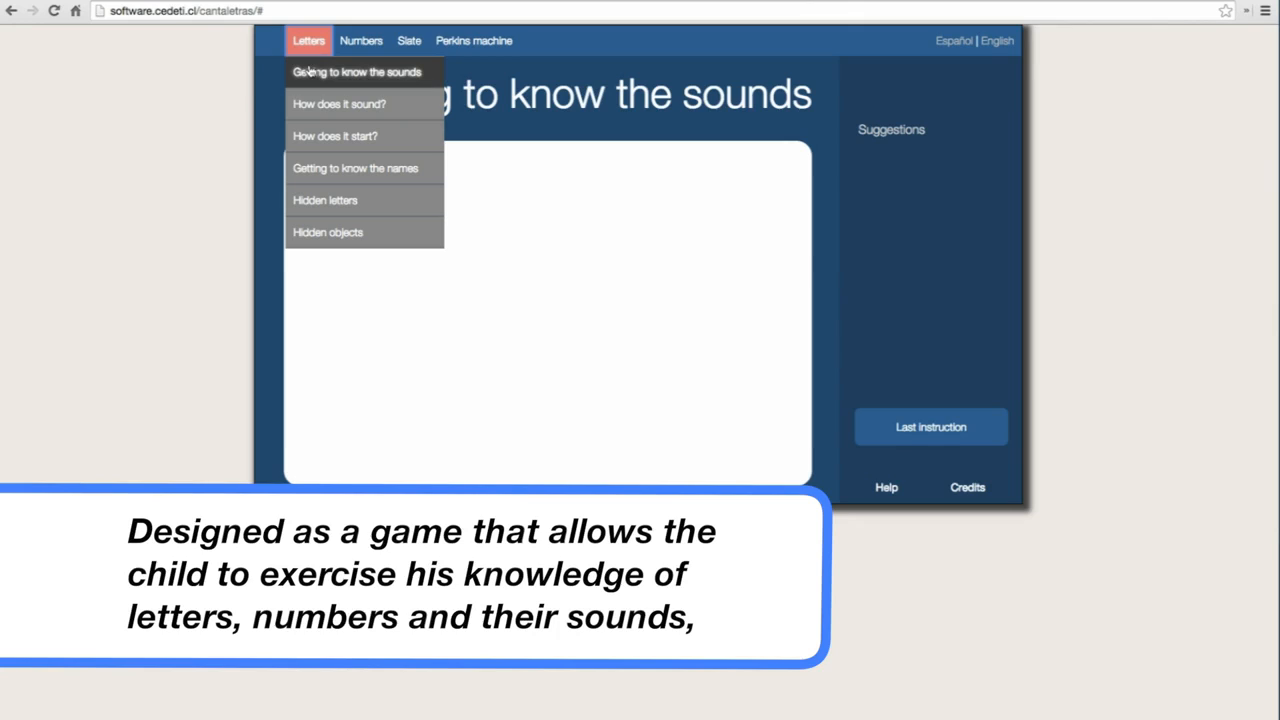
mouse_move(340, 104)
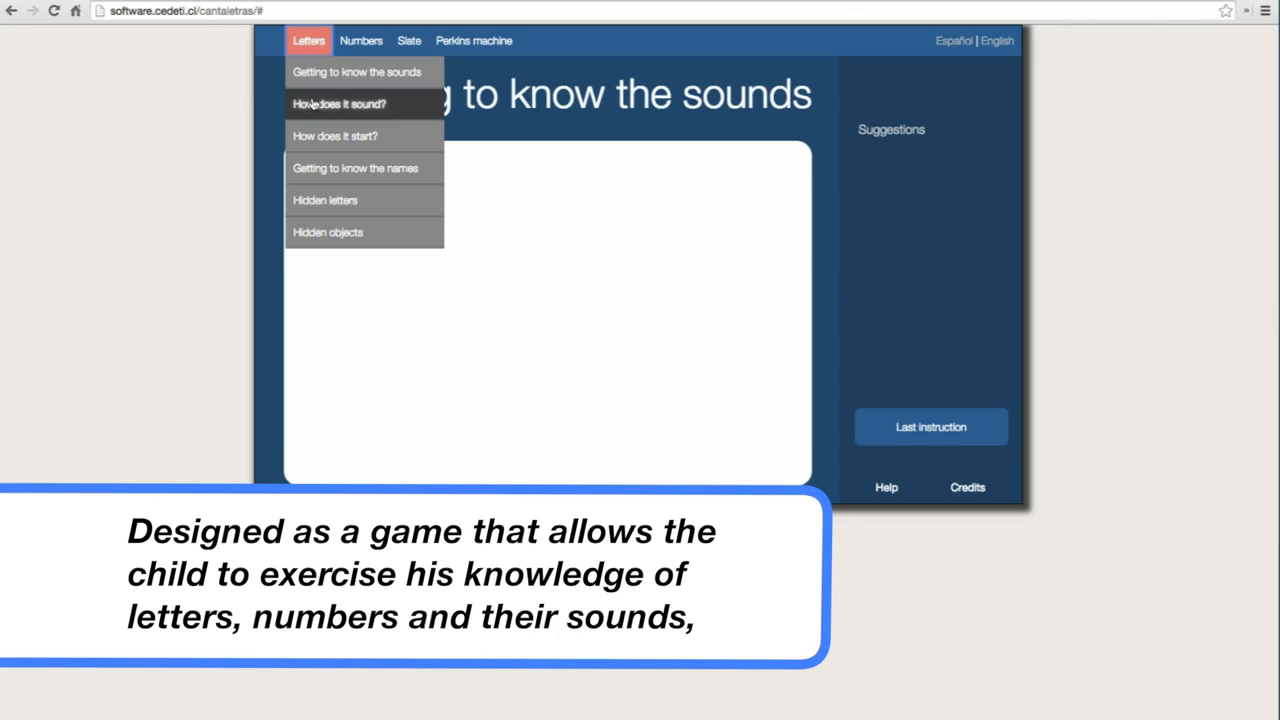
mouse_move(336, 136)
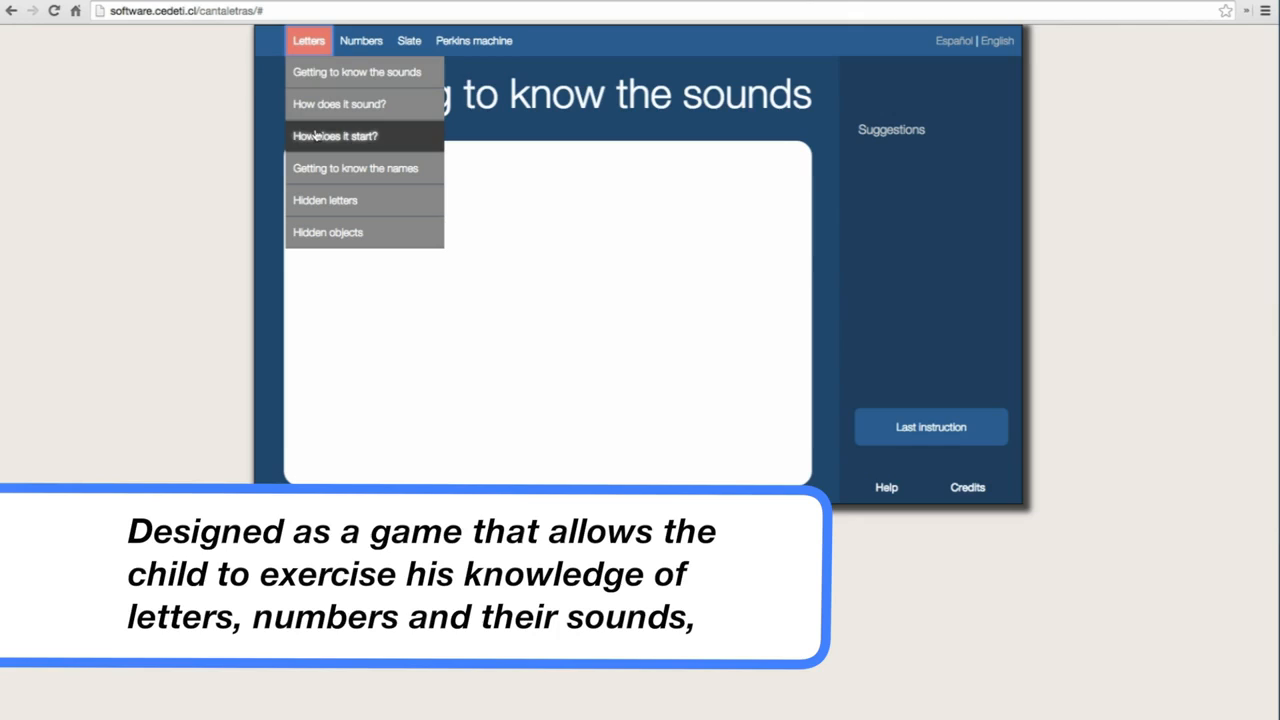
mouse_move(356, 168)
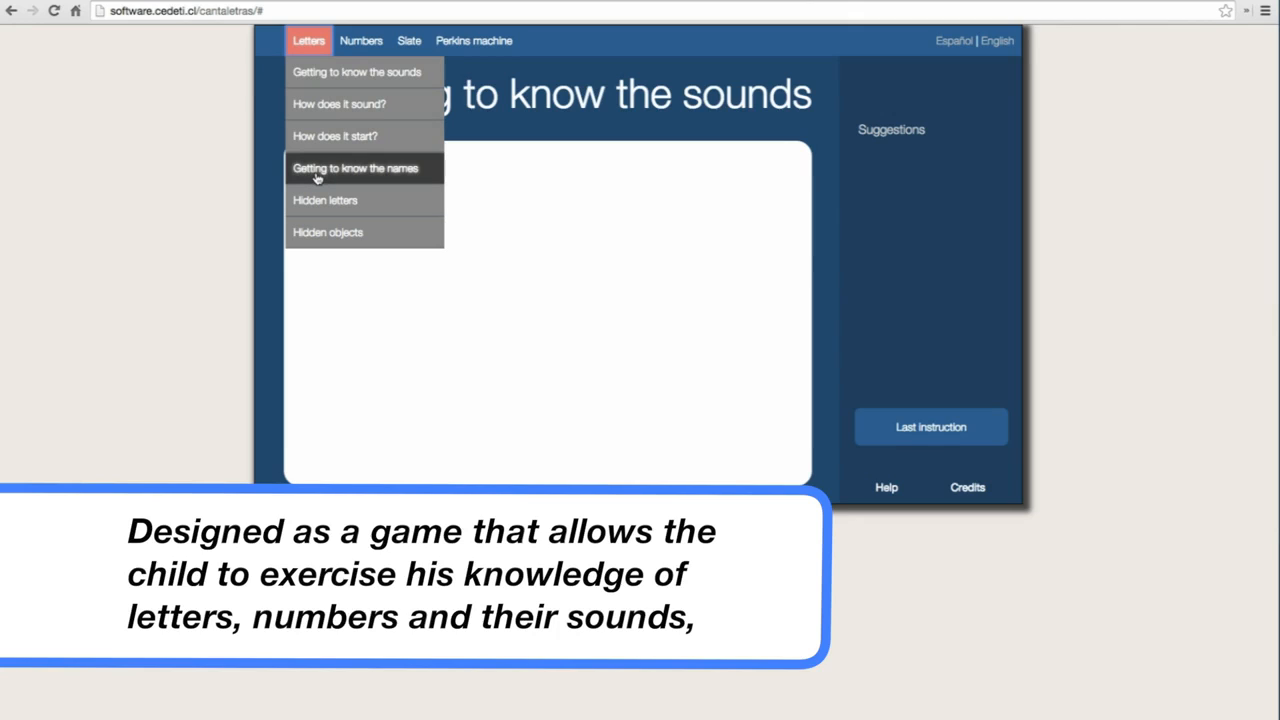
mouse_move(320, 200)
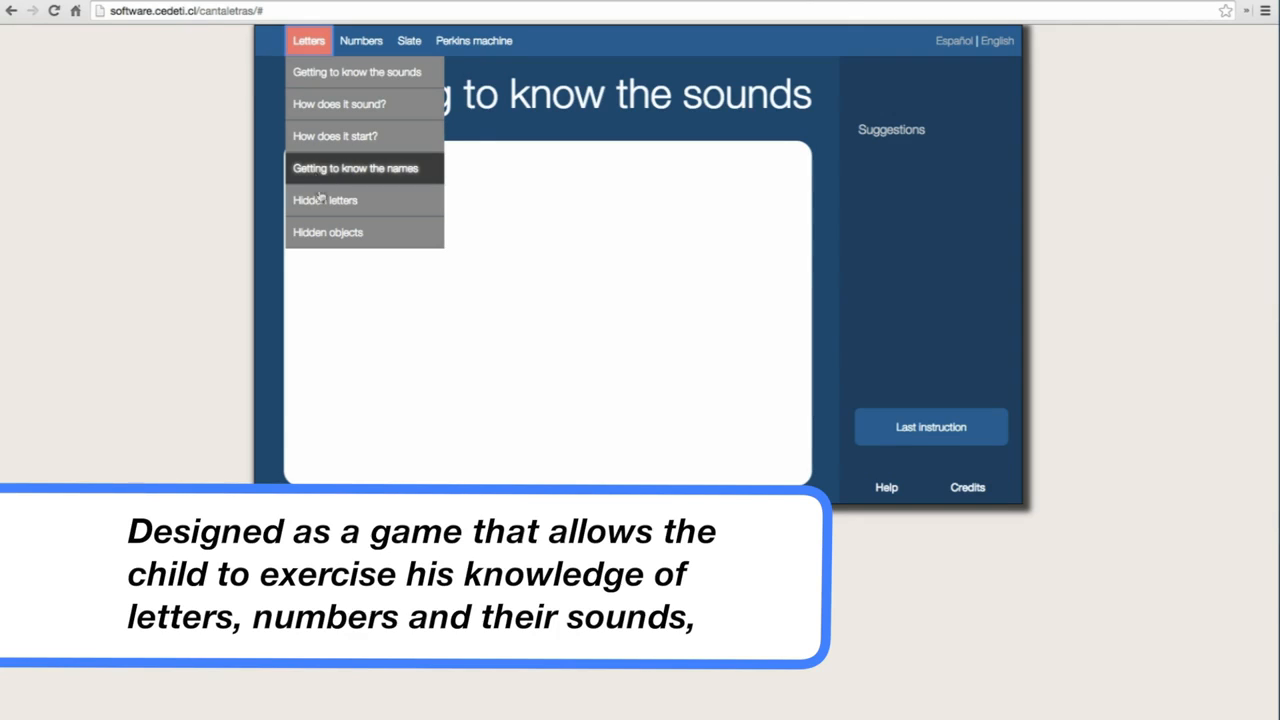
mouse_move(324, 200)
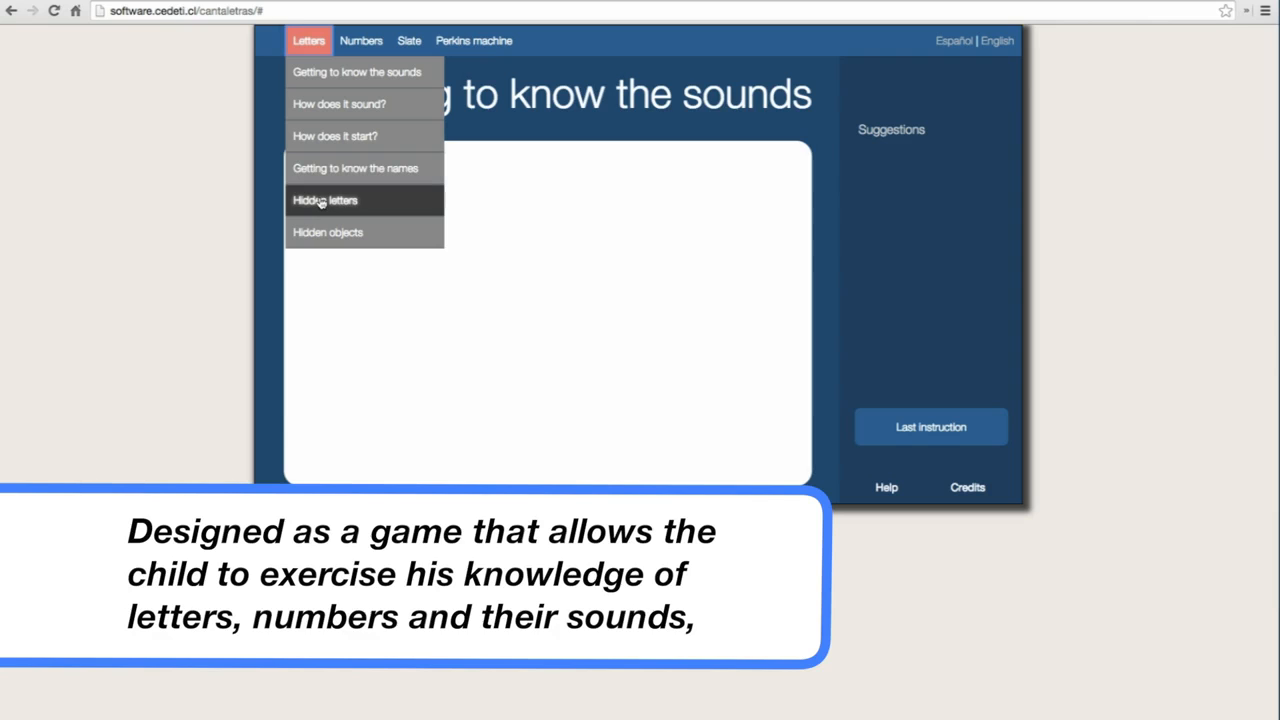
click(324, 200)
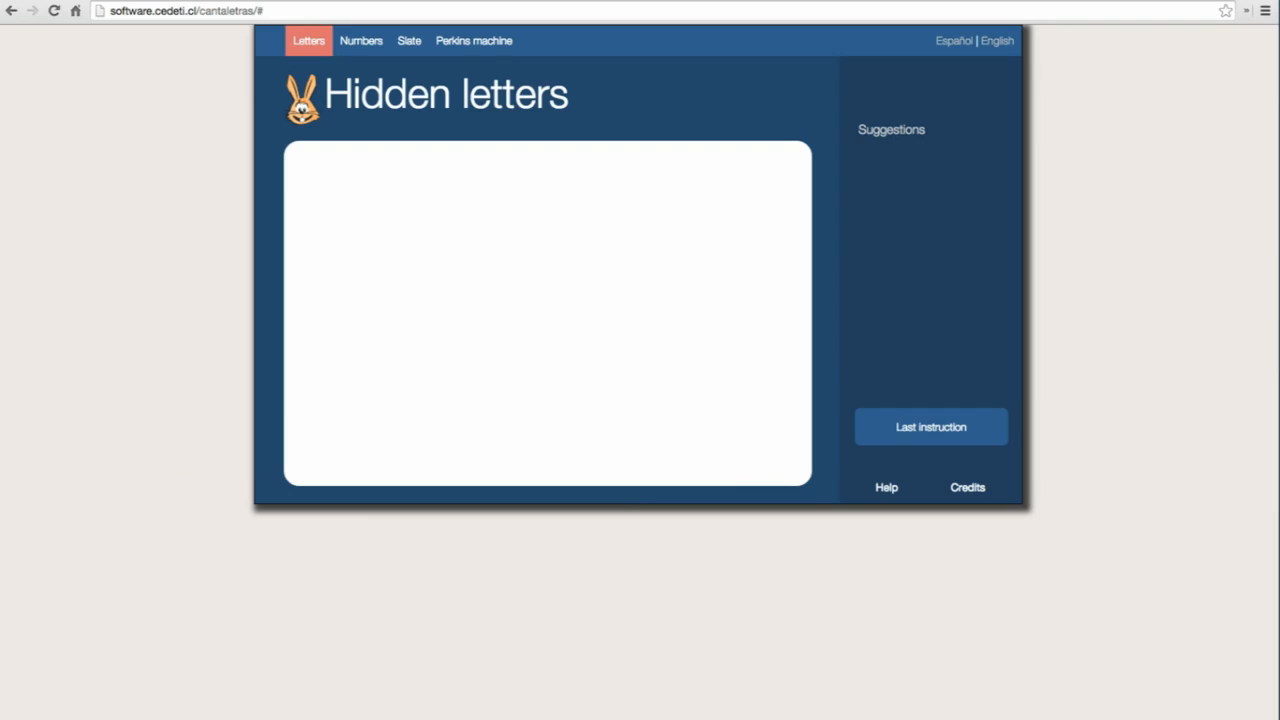
Step: Start the Hidden letters game, revealing the letter R with its river picture
click(930, 428)
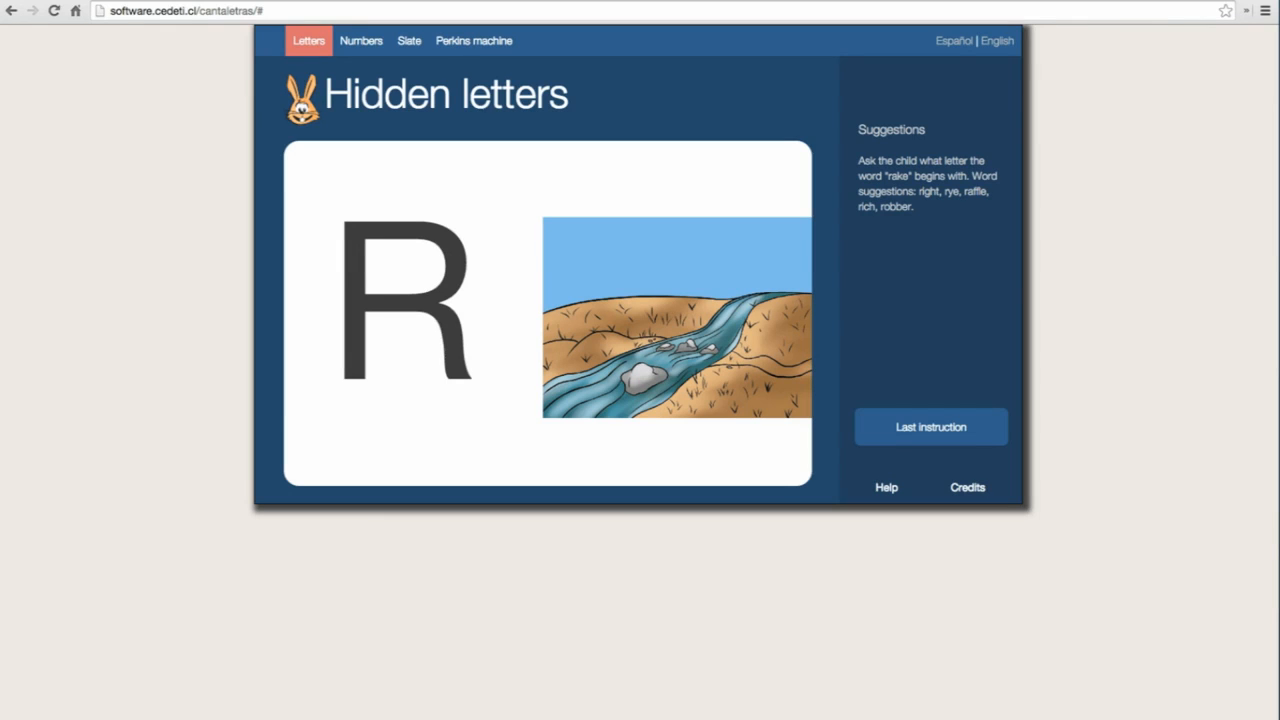
click(408, 40)
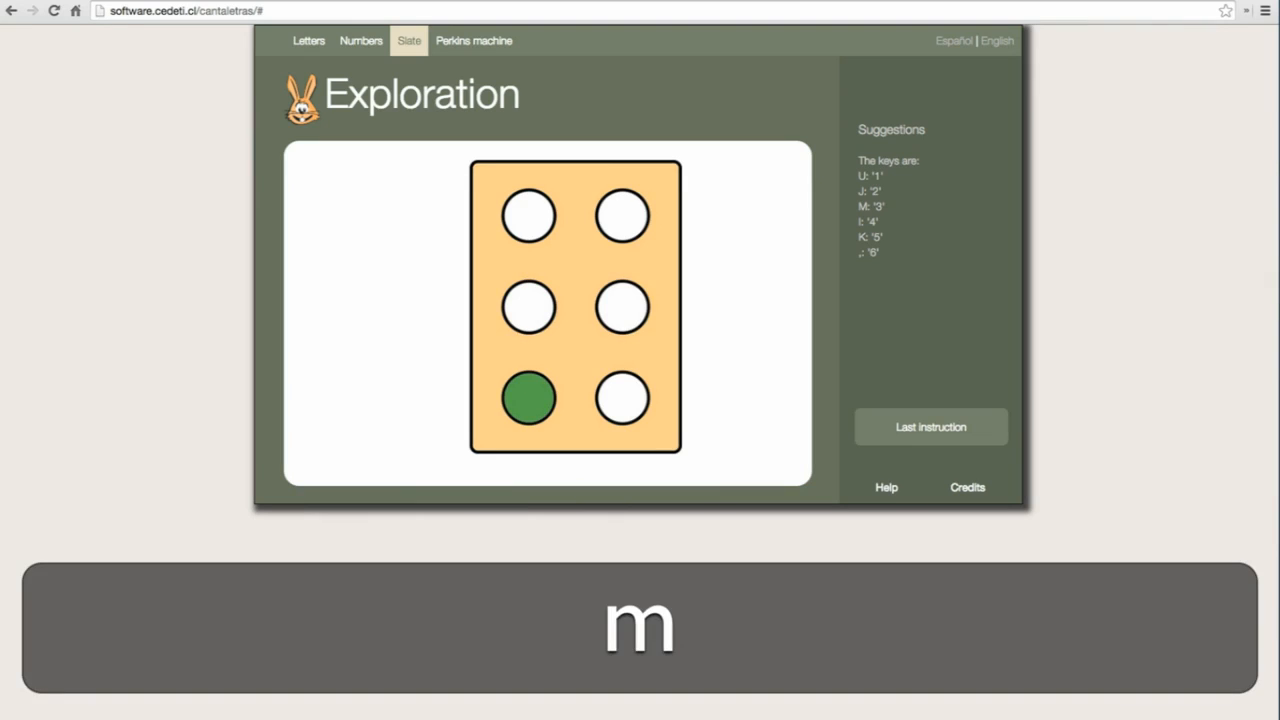
Step: Light up the bottom-right slate dot, then move to the Hidden dots game
key(k)
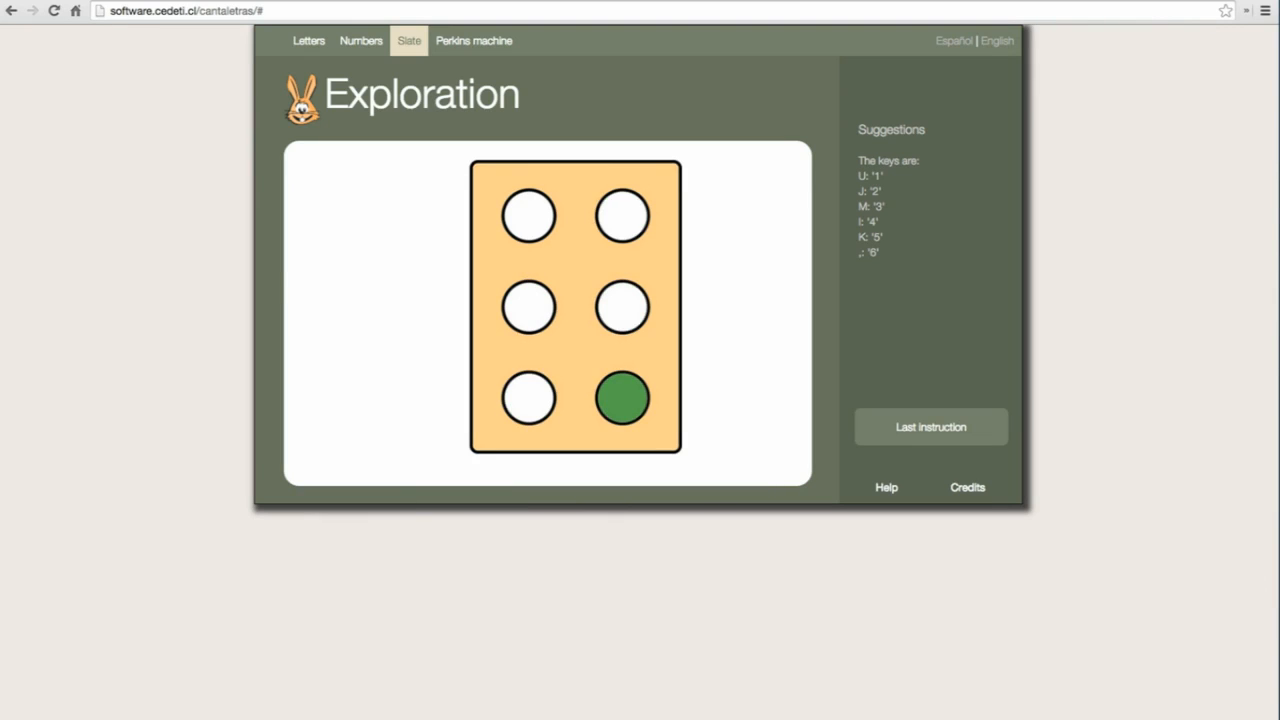
click(408, 40)
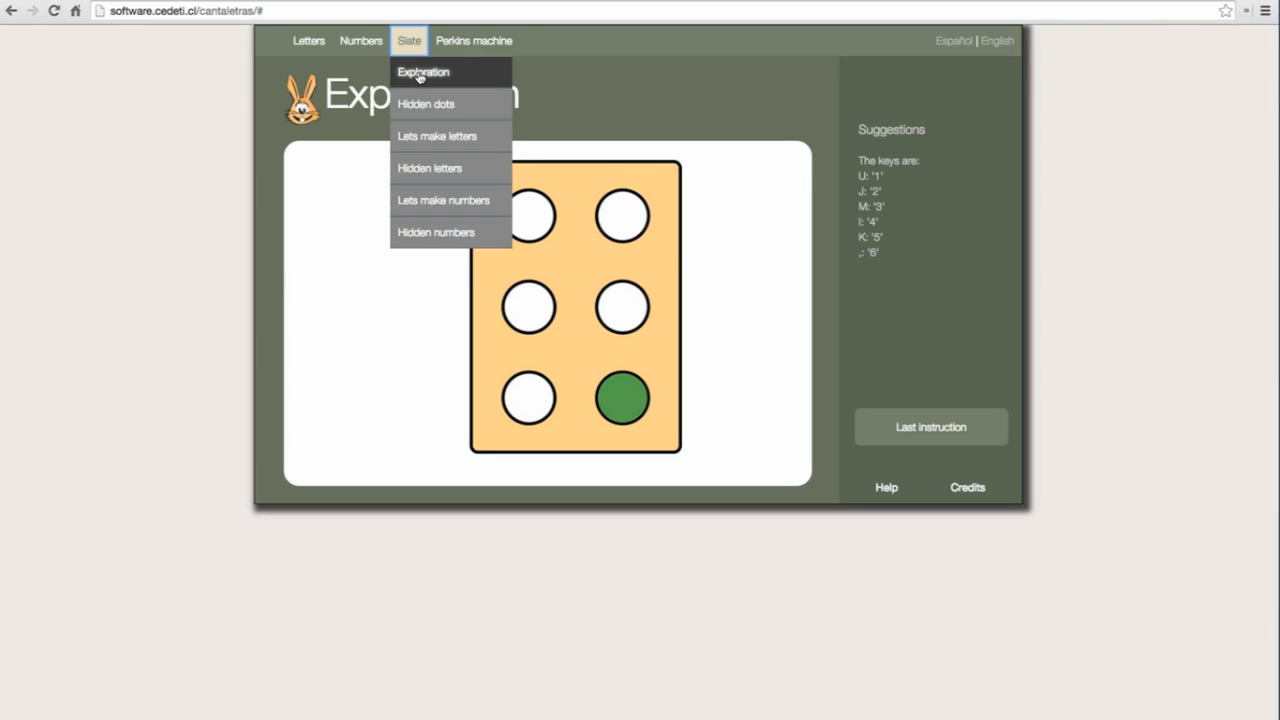
mouse_move(426, 104)
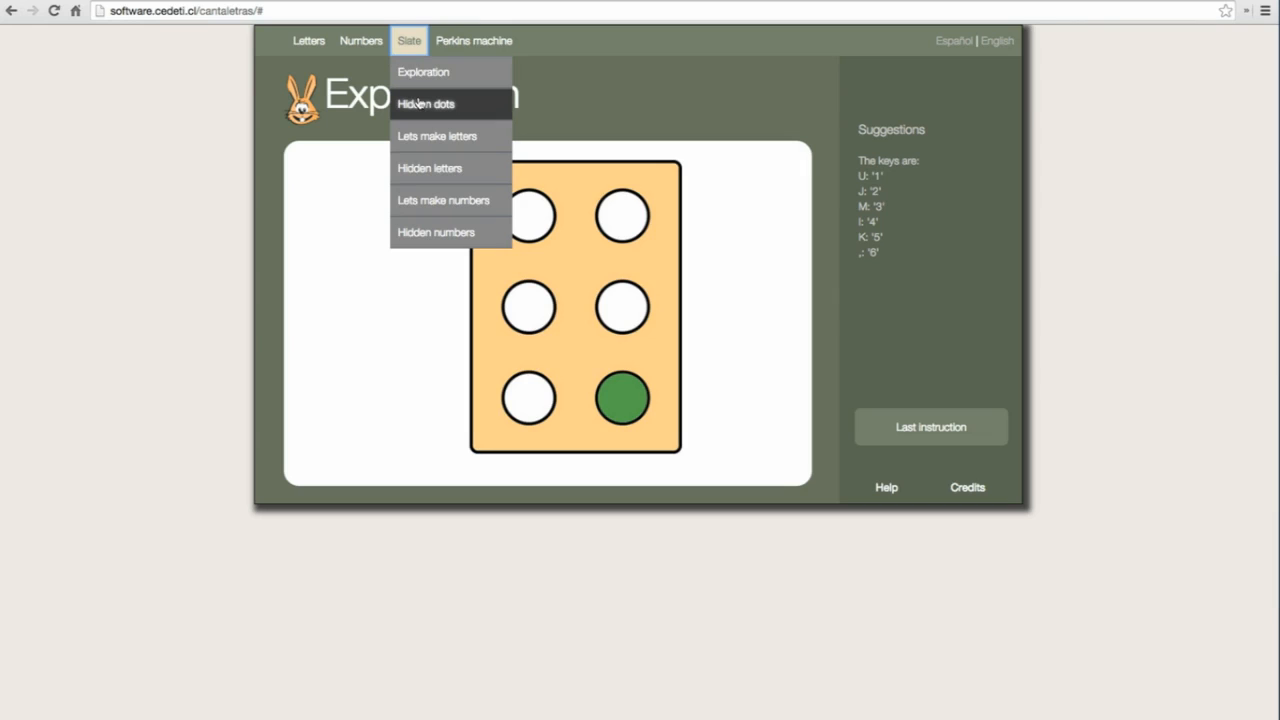
click(426, 104)
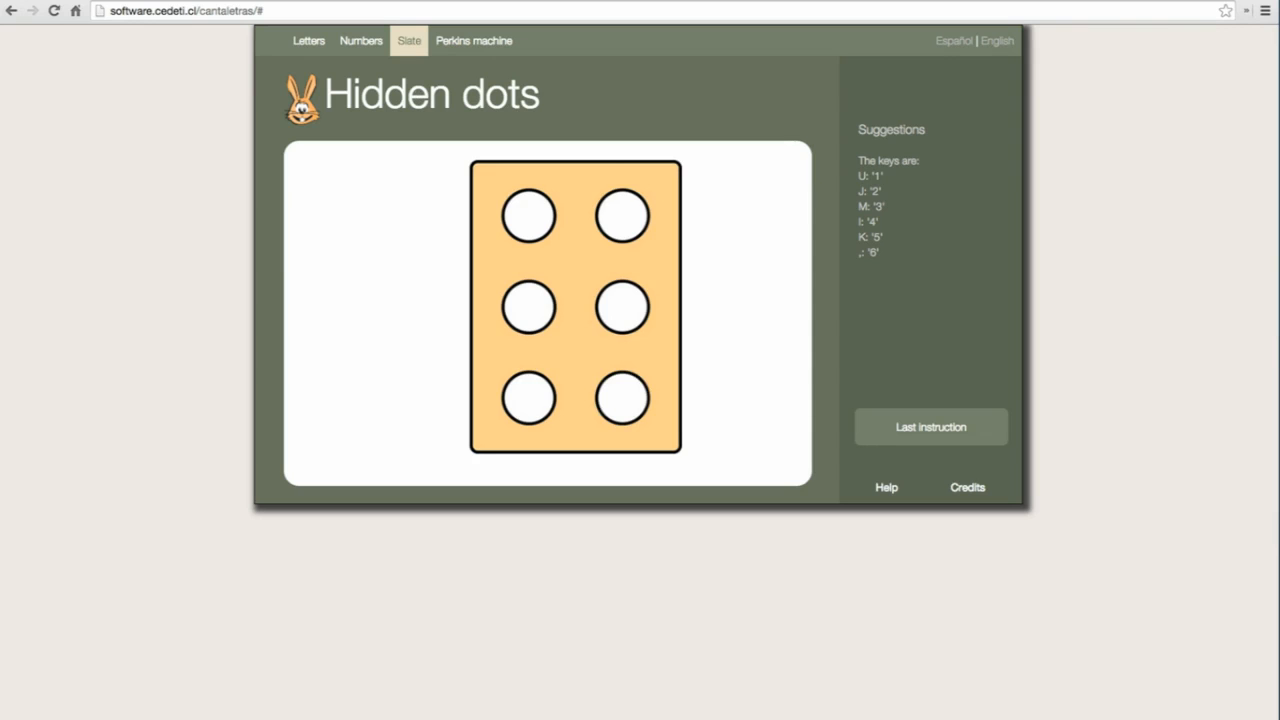
Step: Fill the middle-right dot of the braille cell with the K key
click(528, 398)
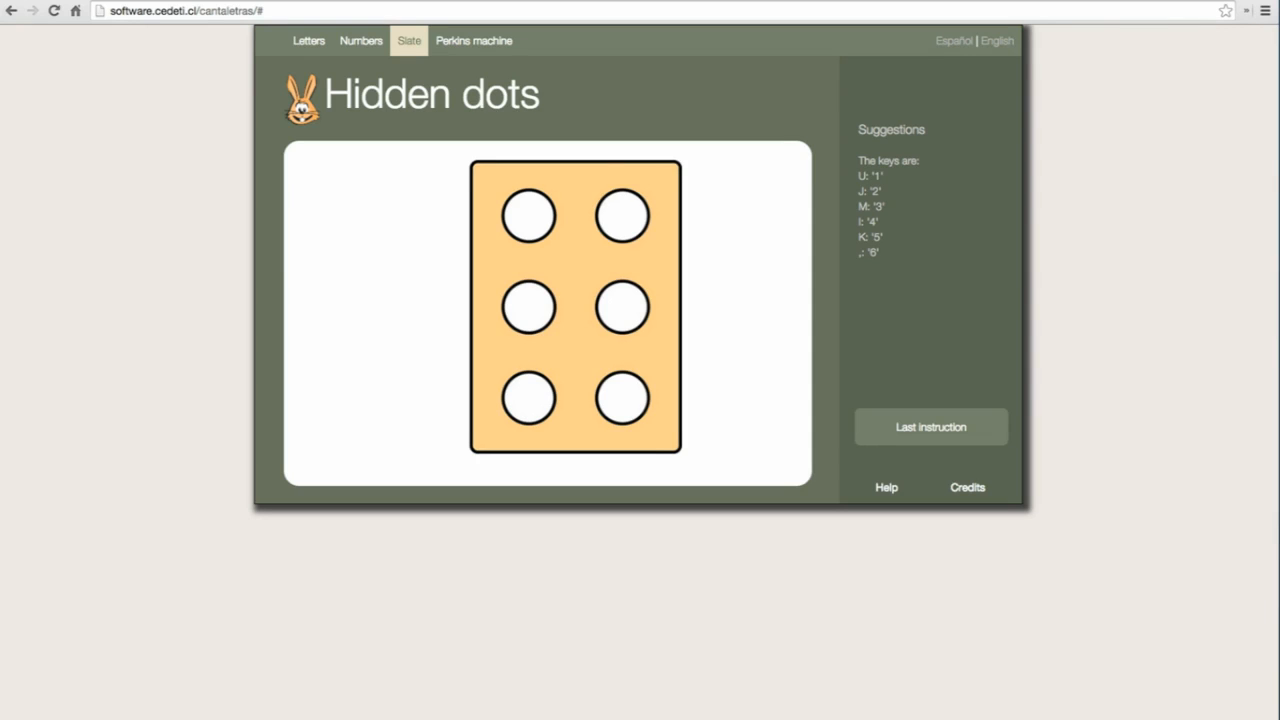
key(k)
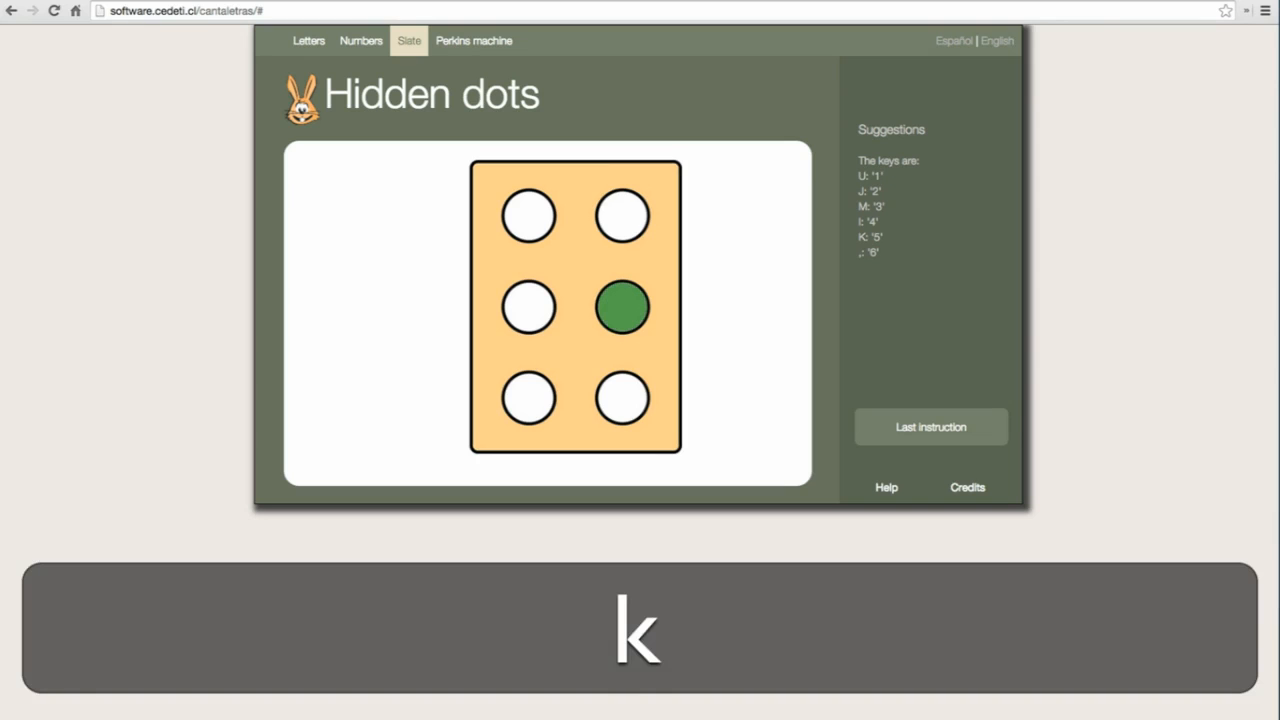